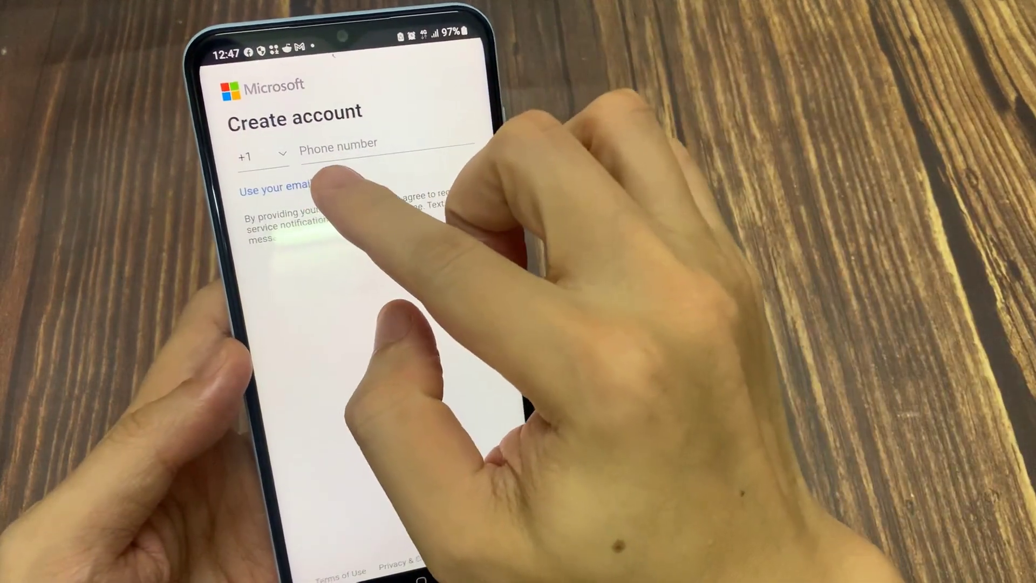
click(271, 187)
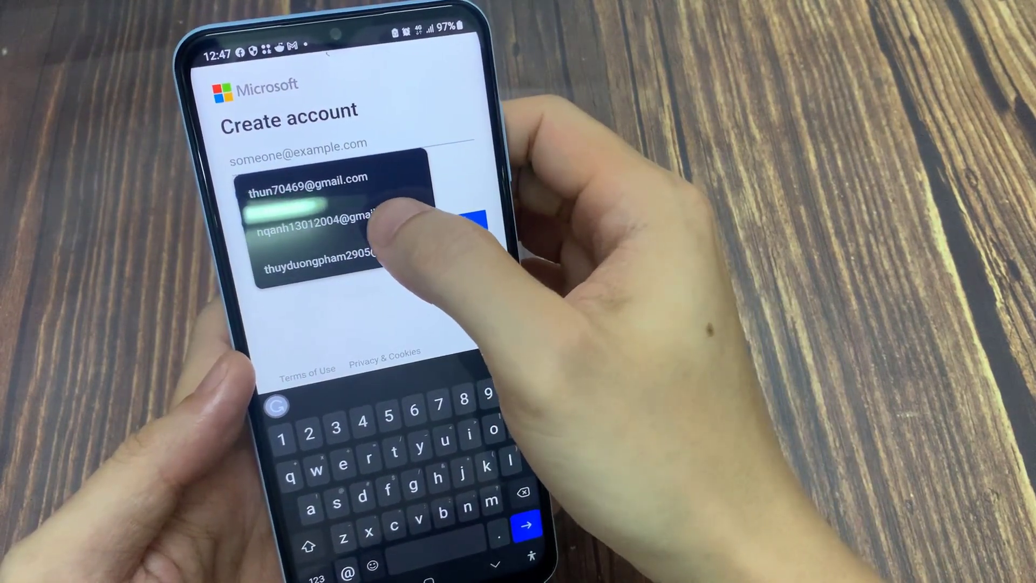
click(317, 231)
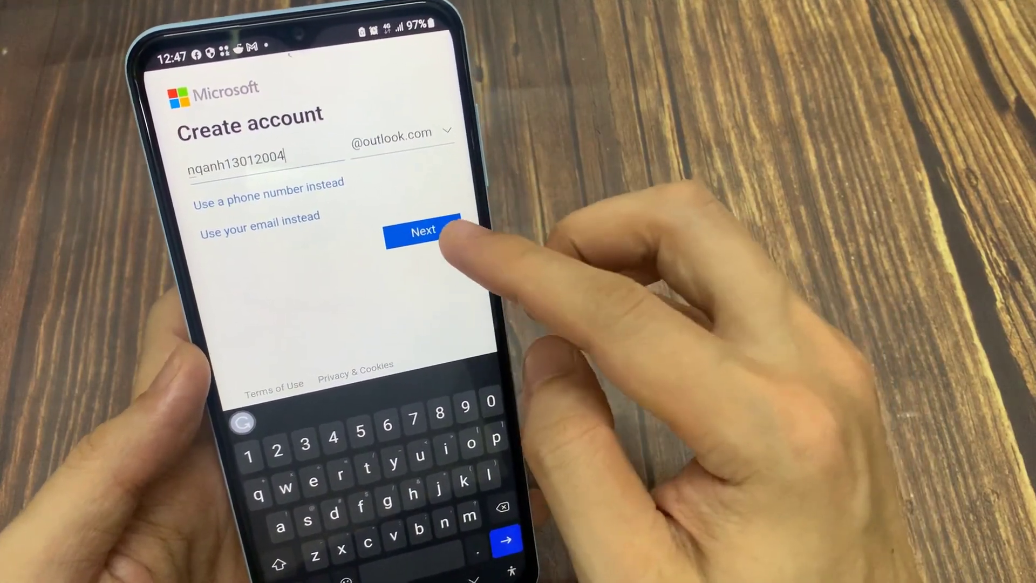
click(421, 230)
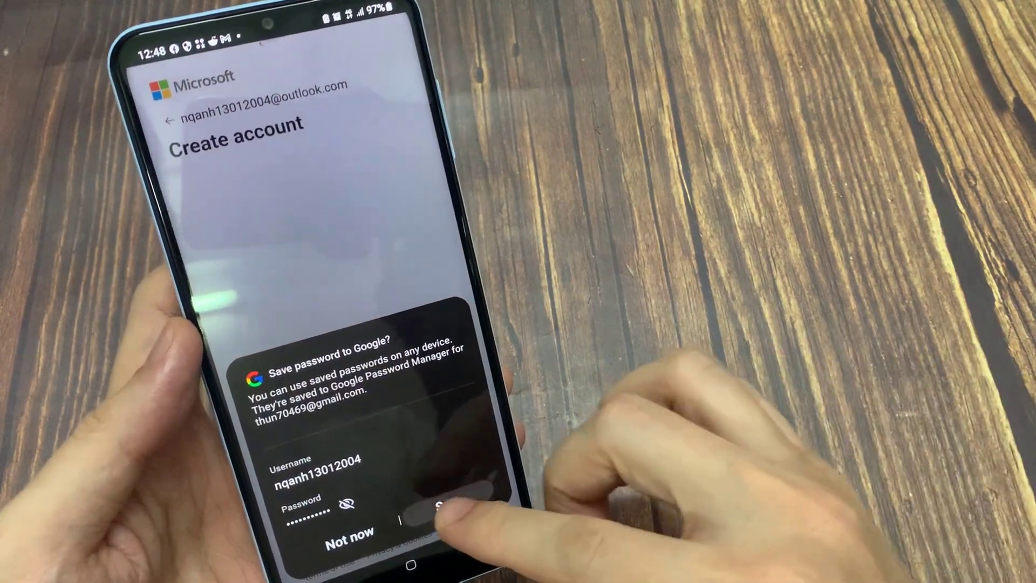
- Save the new account's password to Google Password Manager
click(444, 516)
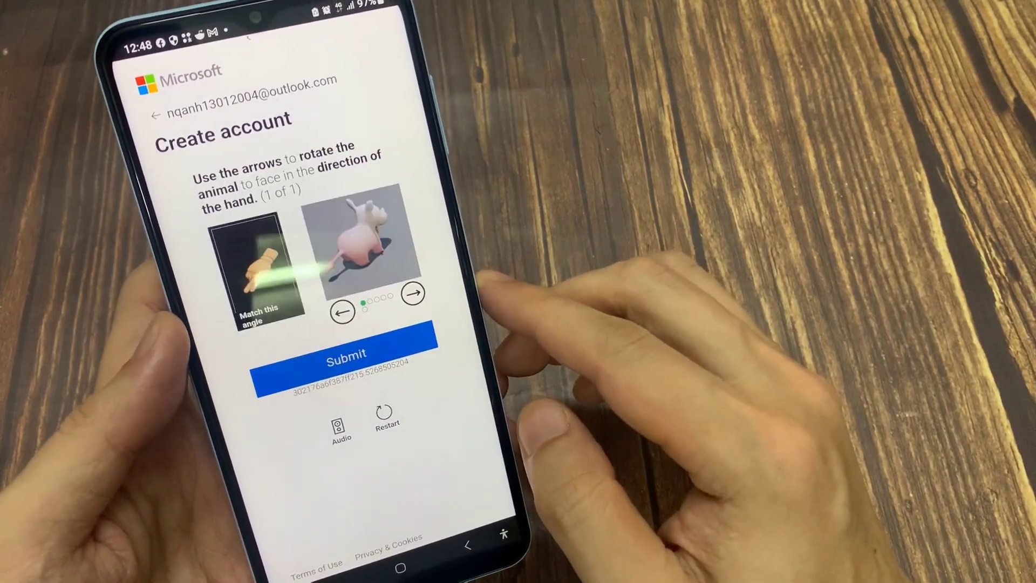
- Rotate the CAPTCHA animal once with the right arrow toward the hand's direction
click(414, 306)
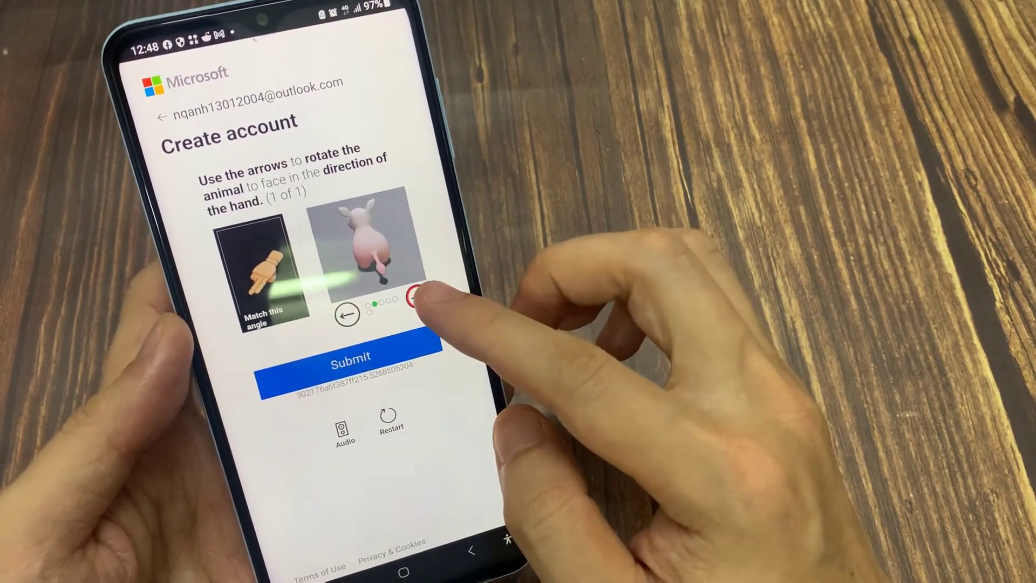